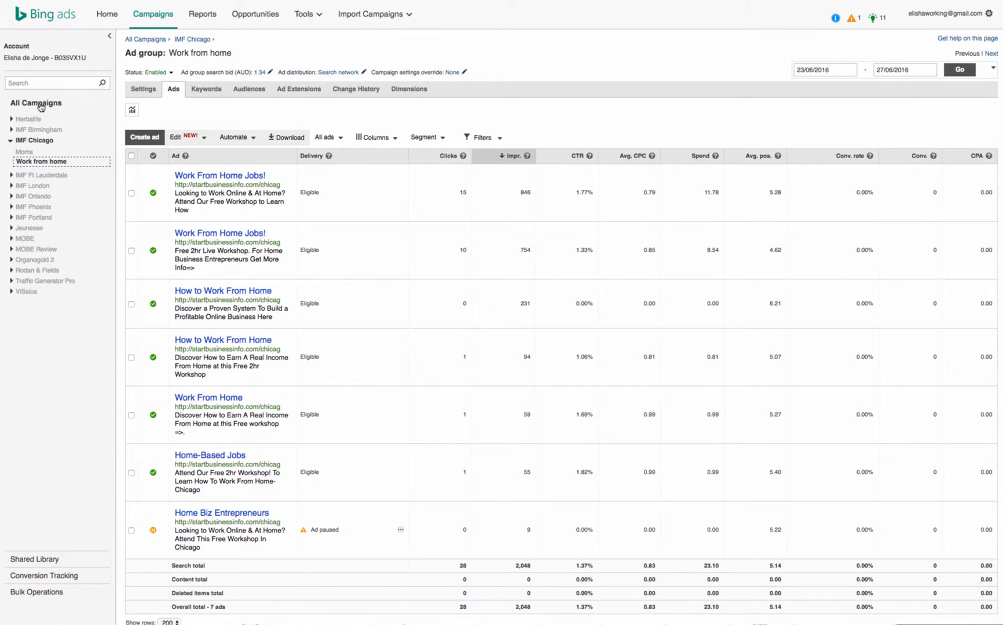
Return to All Campaigns and go to the account's Shared Library overview
left_click(36, 103)
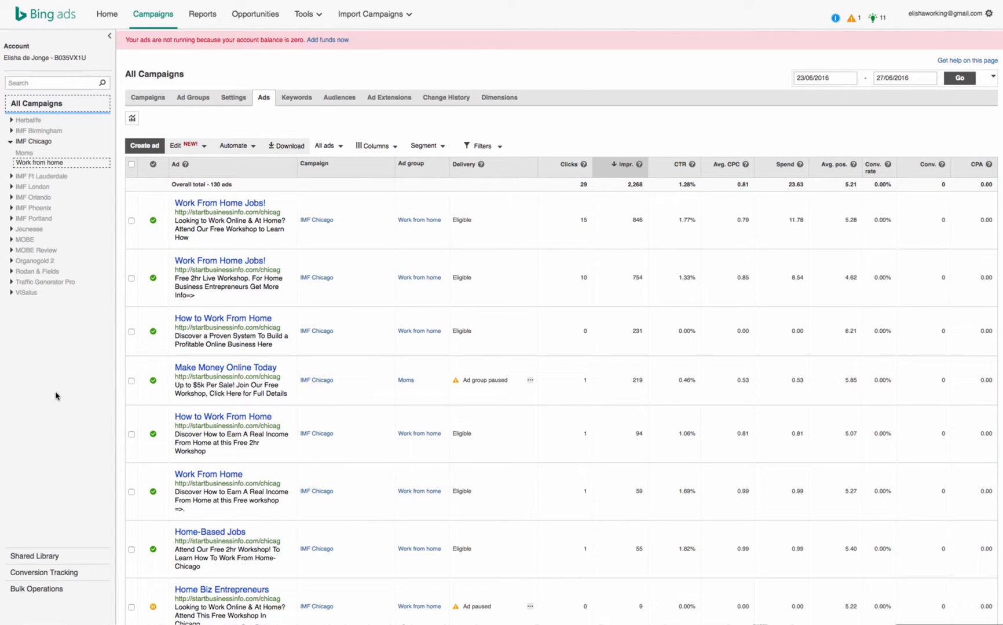
mouse_move(49, 509)
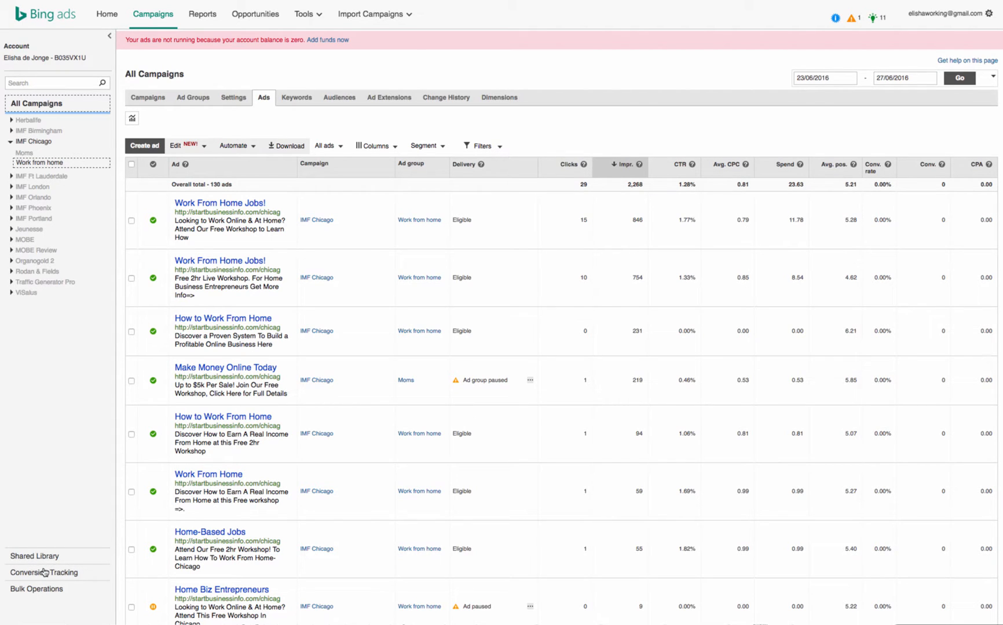
mouse_move(40, 563)
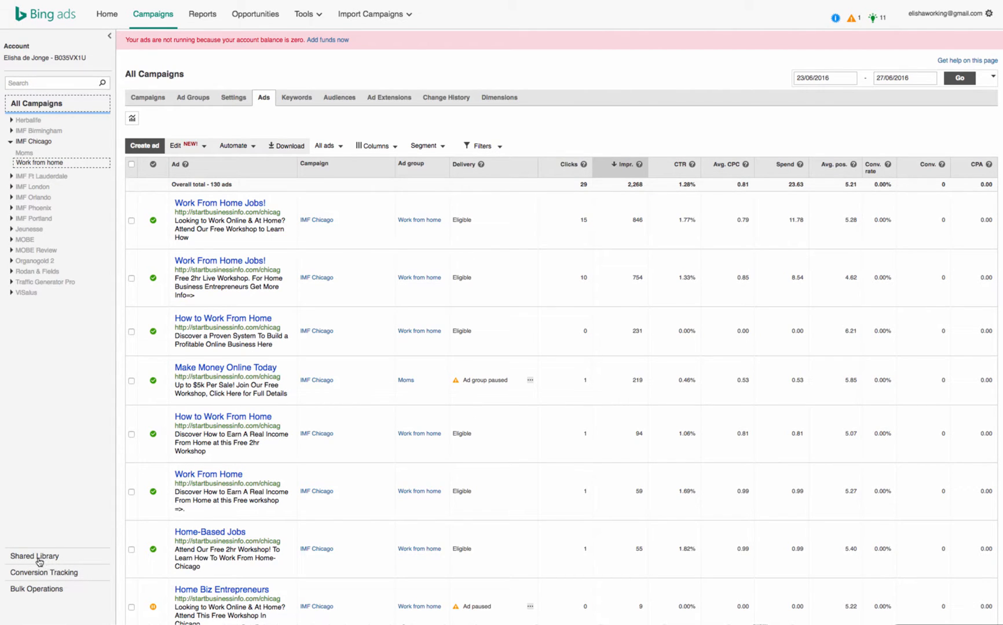
left_click(35, 556)
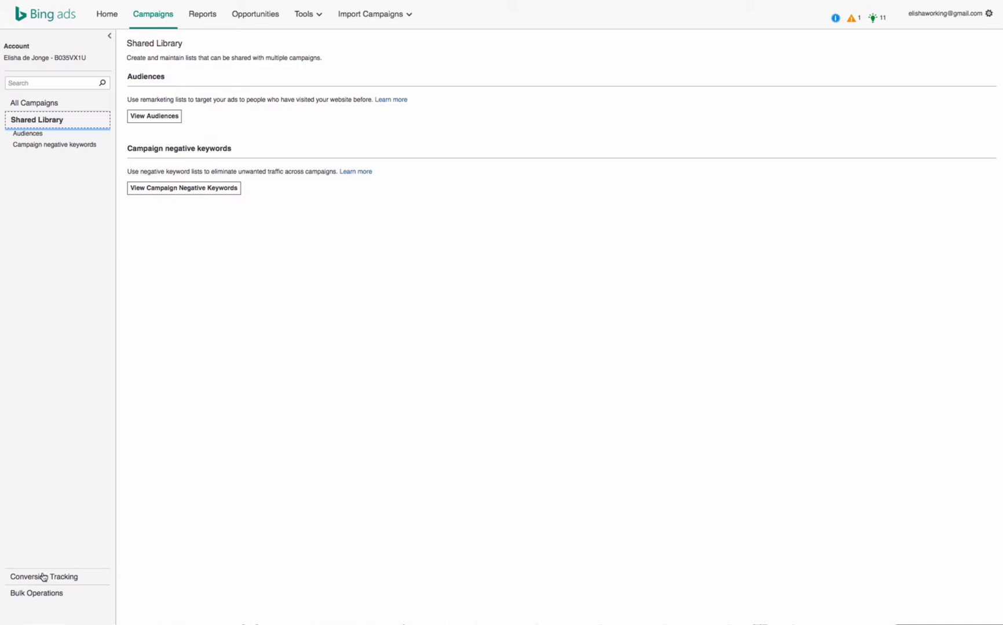
Go to the Conversion Tracking overview describing UET tags and conversion goals
left_click(46, 577)
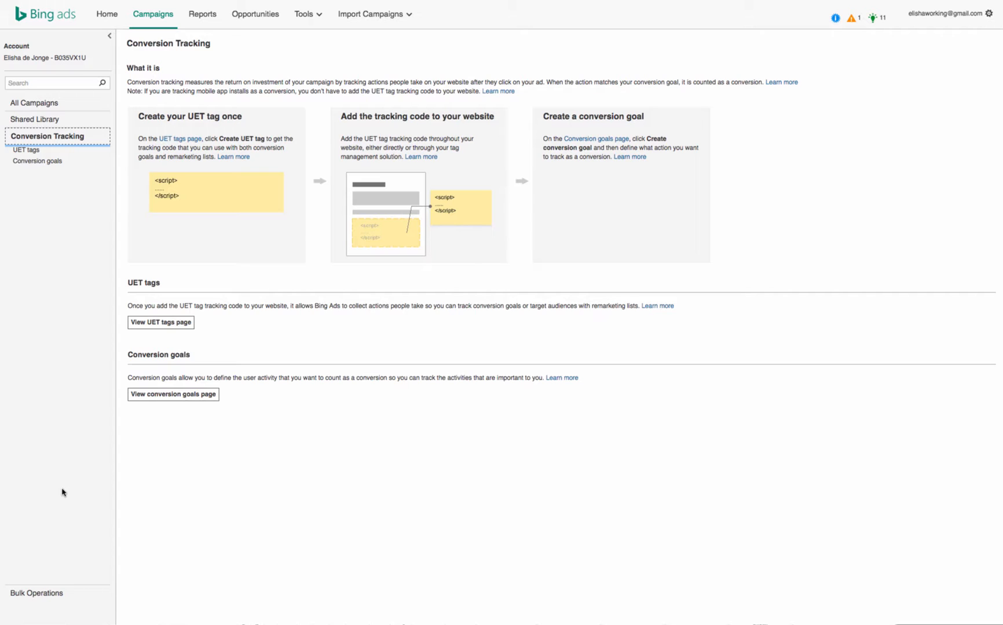
mouse_move(148, 127)
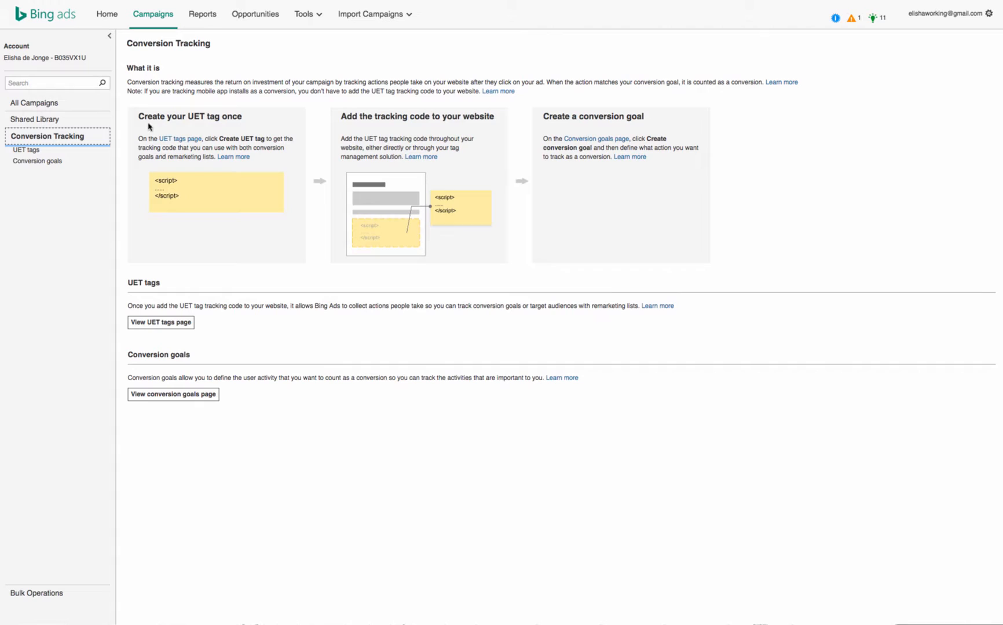
mouse_move(349, 126)
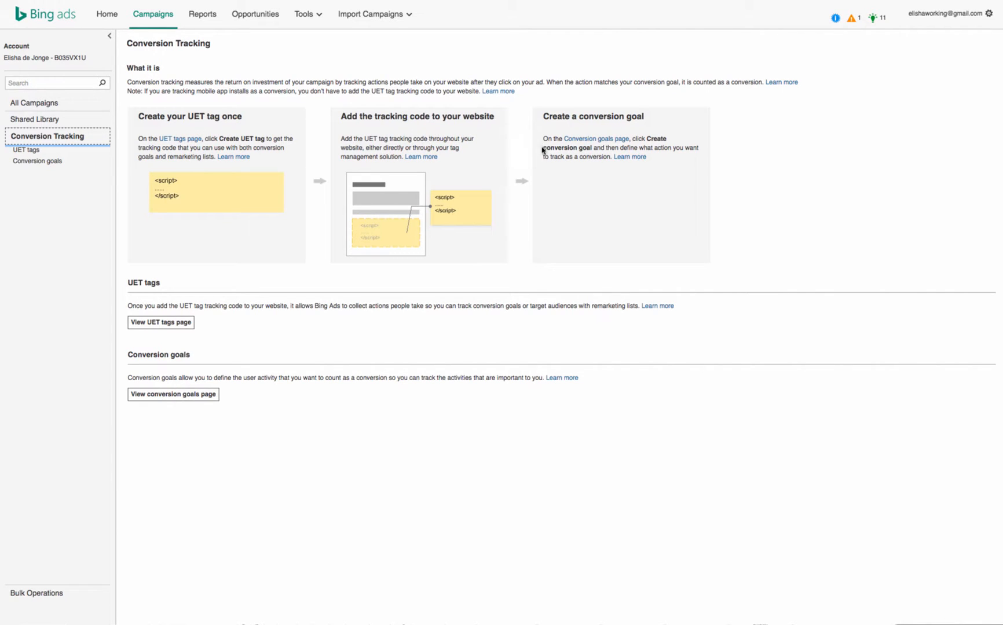
mouse_move(207, 239)
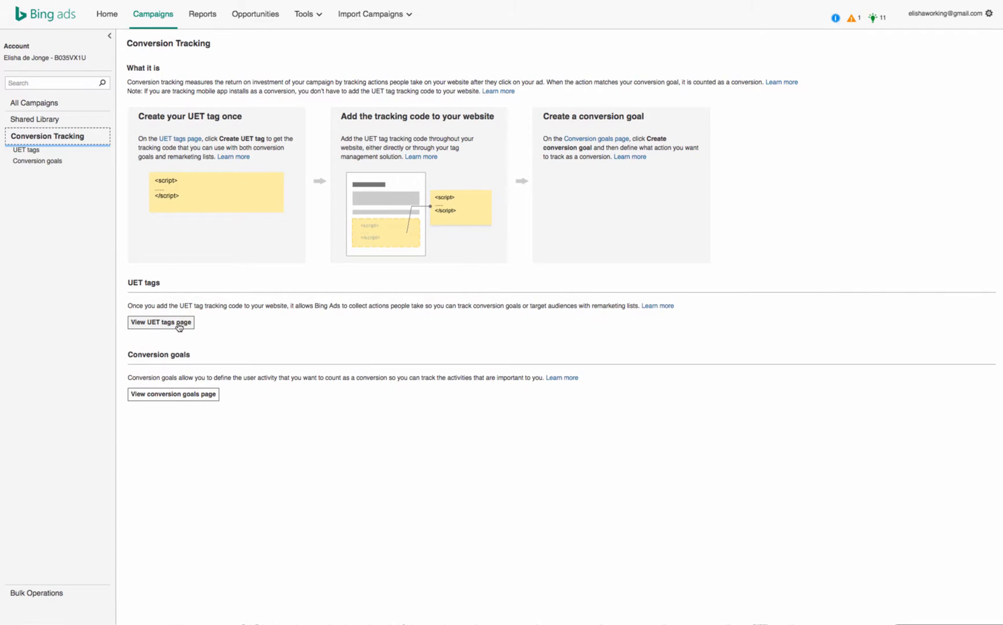
Start a new UET tag on the UET tags page and name it 'Tester Bing'
left_click(161, 322)
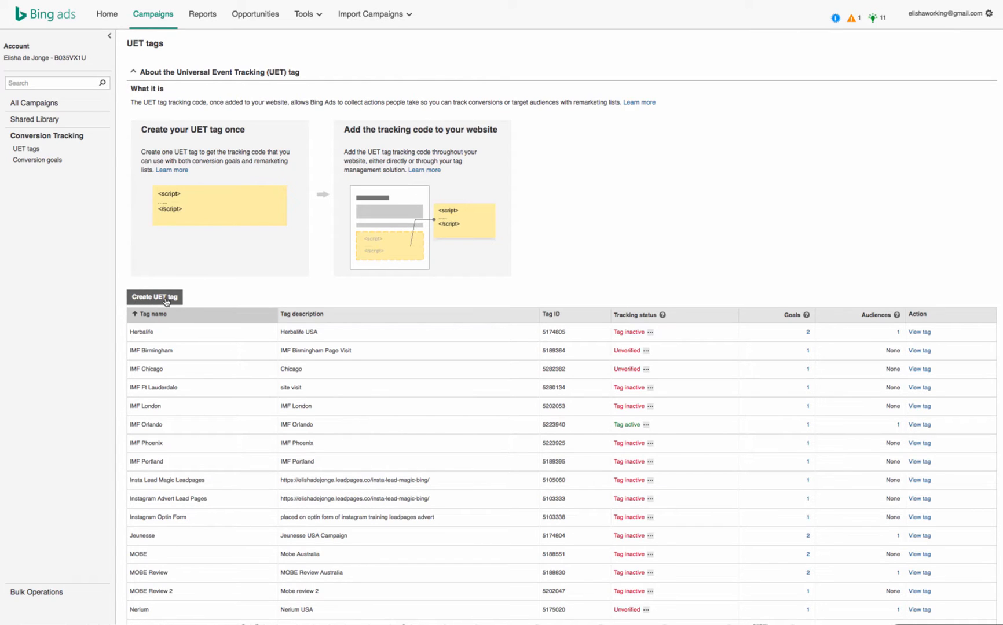
left_click(154, 297)
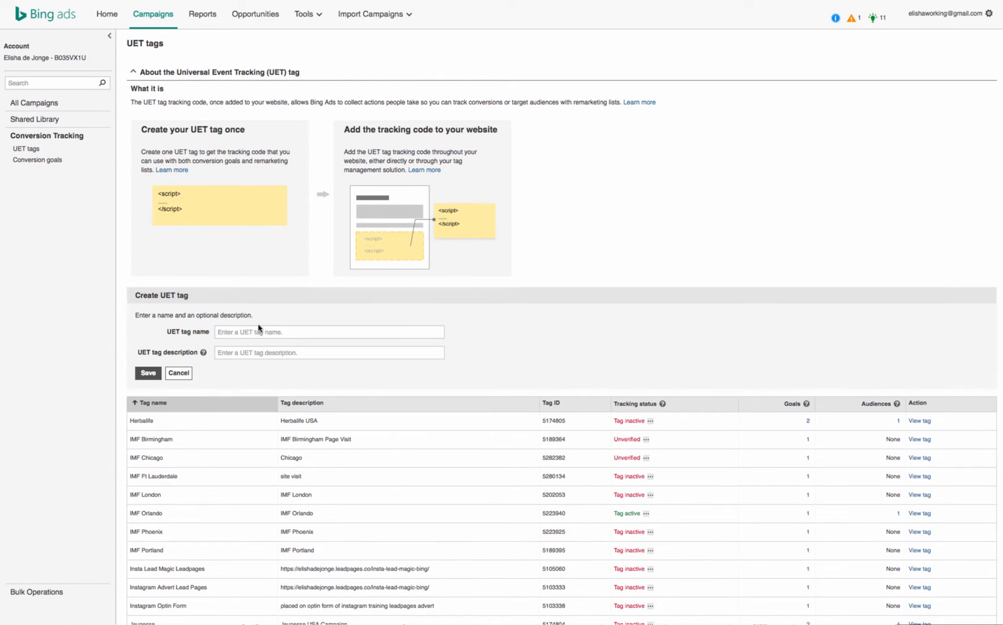
left_click(328, 333)
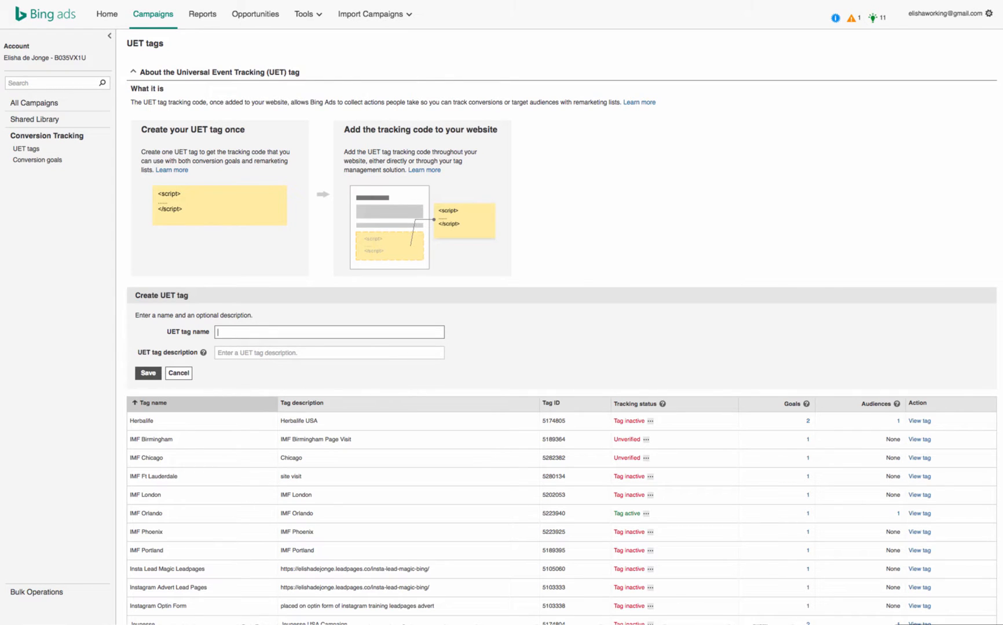
type("Tester B")
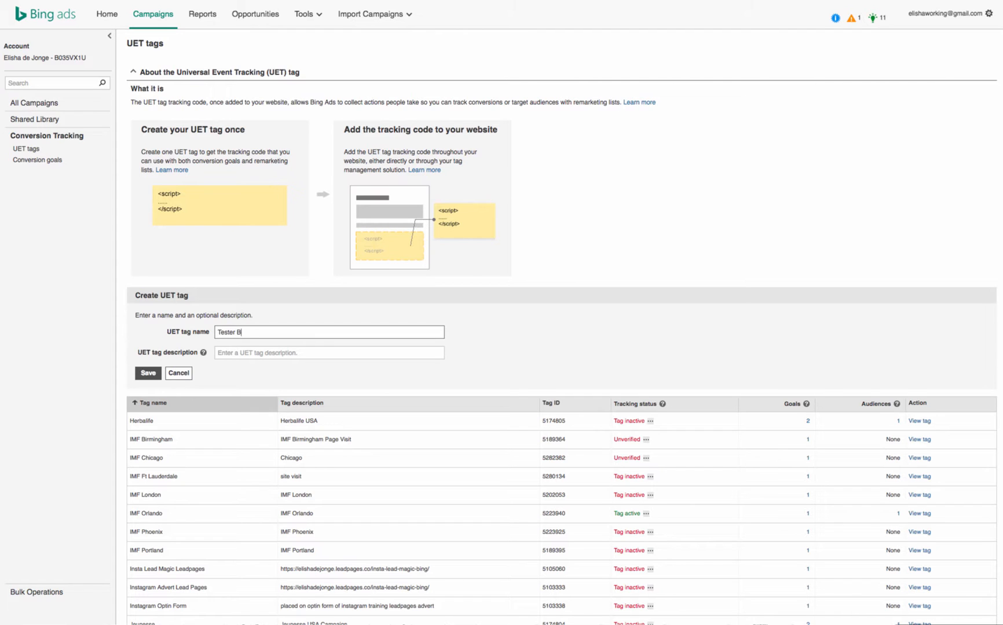
type("ing")
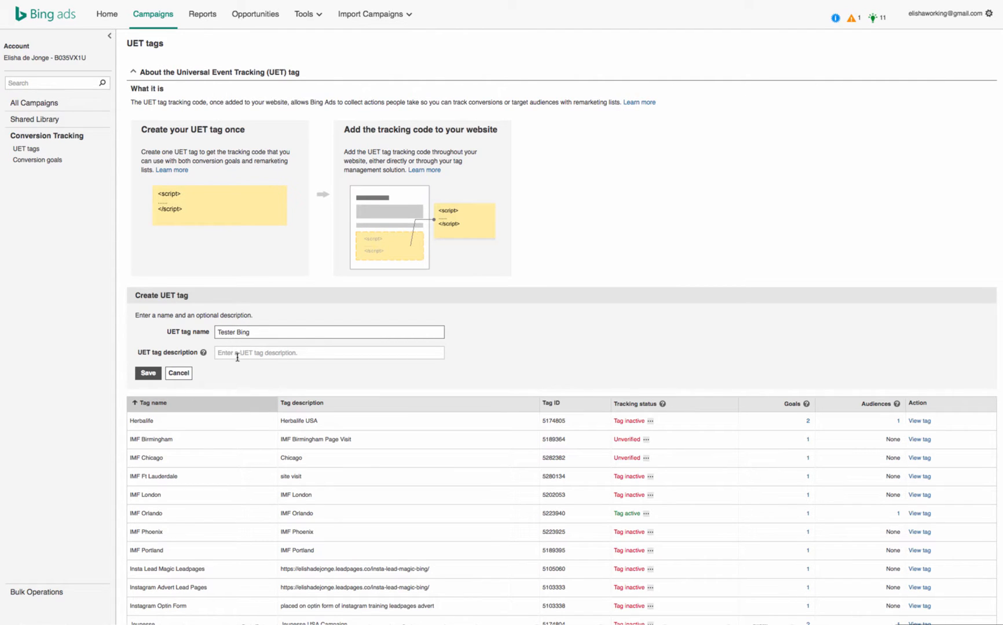
Fill the tag description, replacing 'Chicago' with 'brown shoes'
left_click(328, 352)
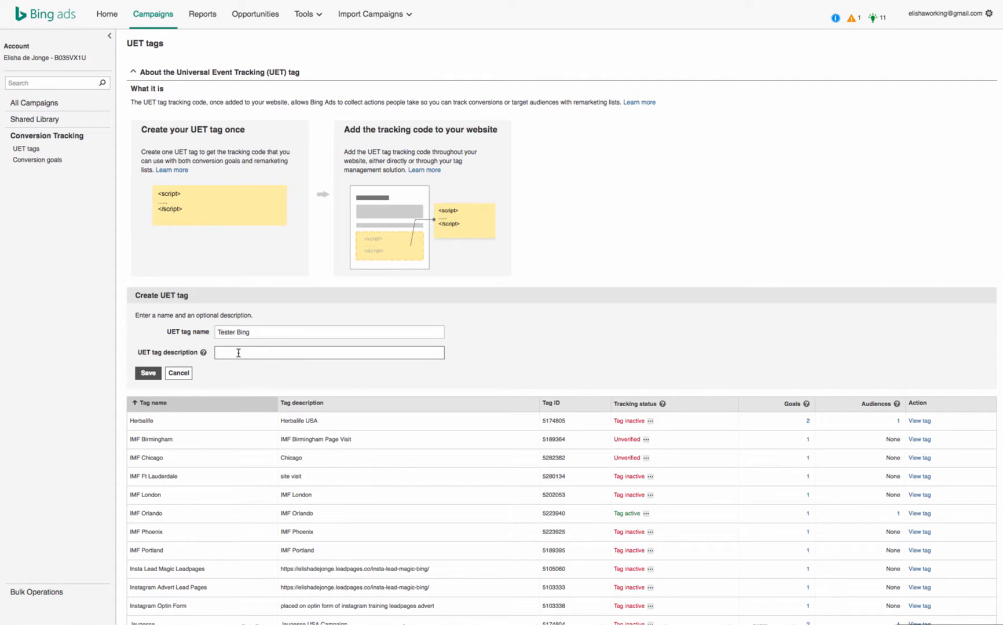
type("Chic")
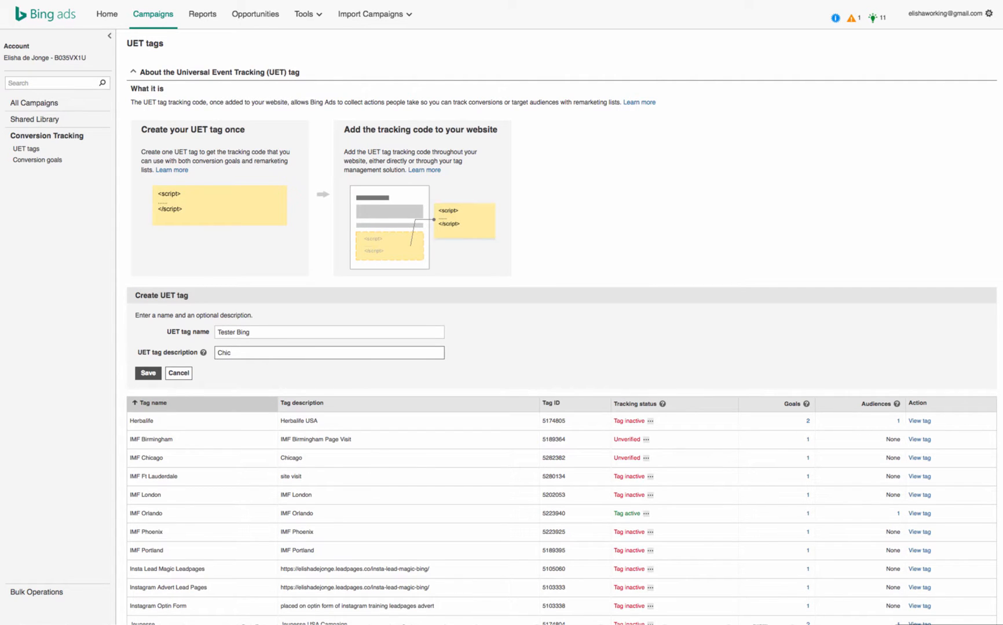
type("Chicago")
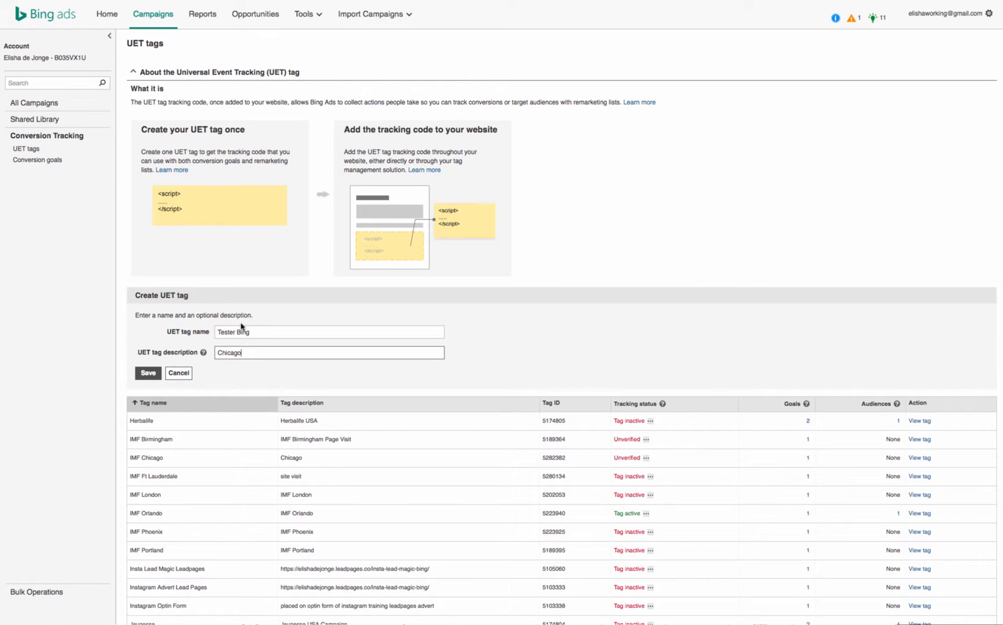
double_click(228, 352)
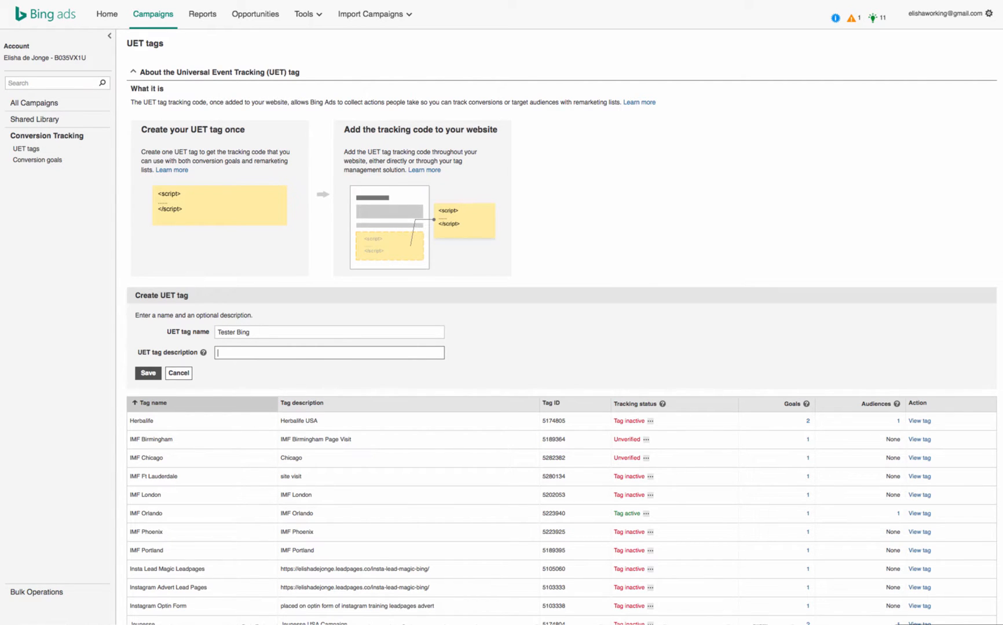
type("brown shoes")
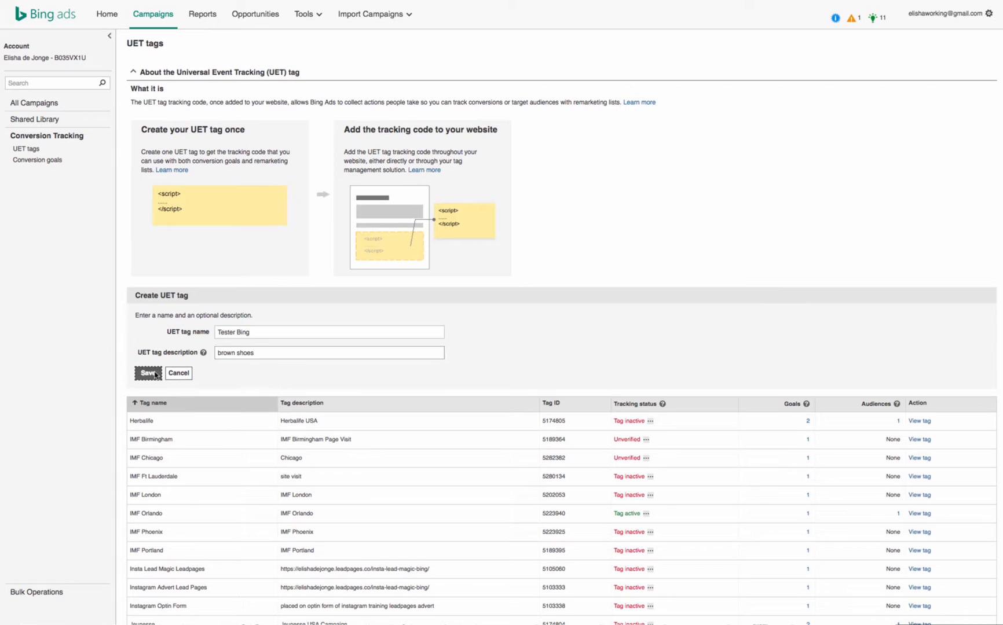
Save the Tester Bing tag and dismiss its generated JavaScript tracking code
left_click(146, 373)
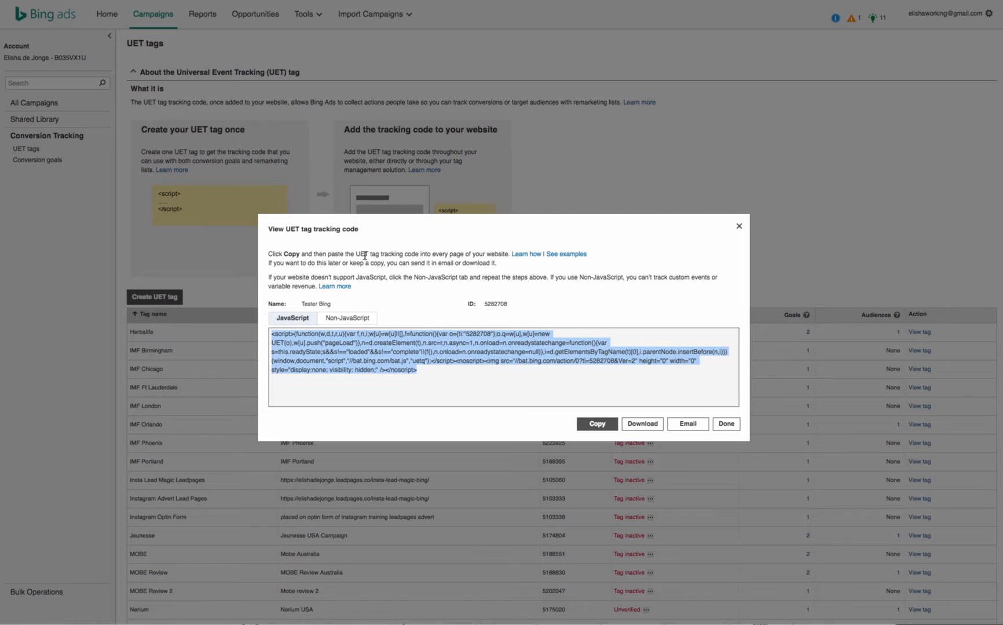
mouse_move(484, 260)
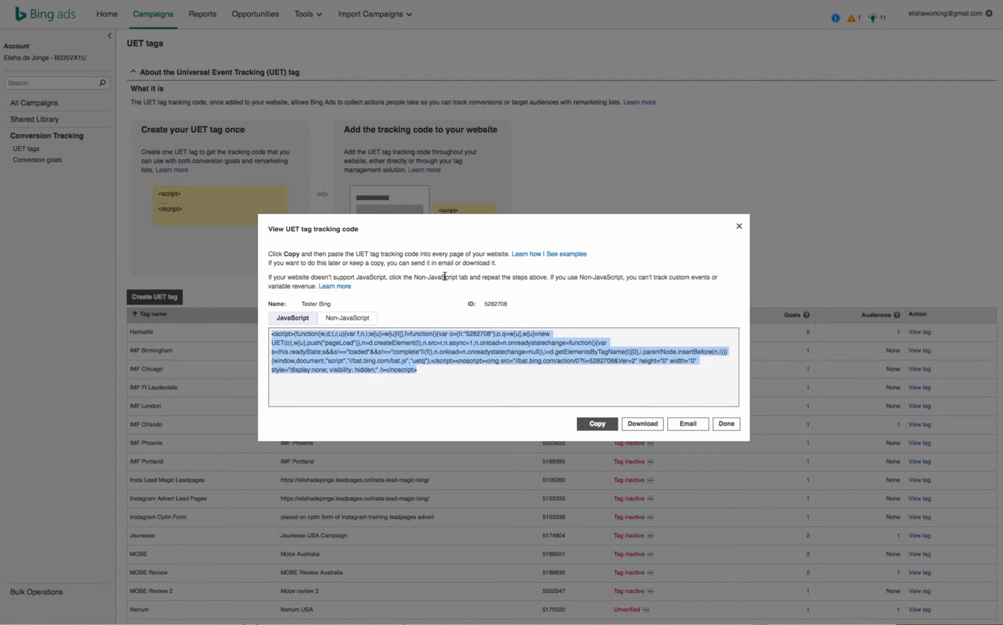
mouse_move(468, 301)
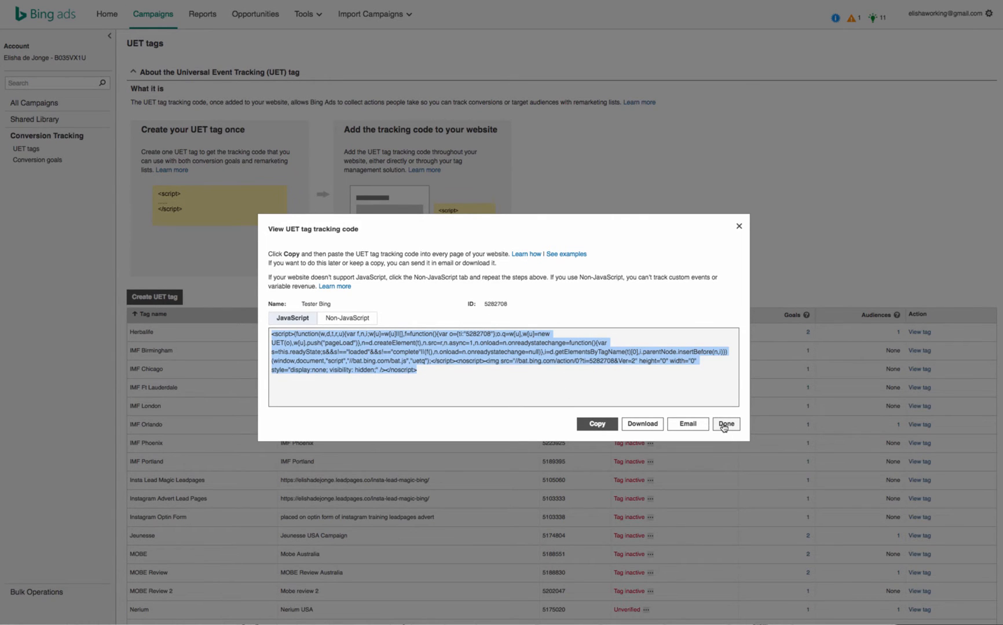
left_click(726, 424)
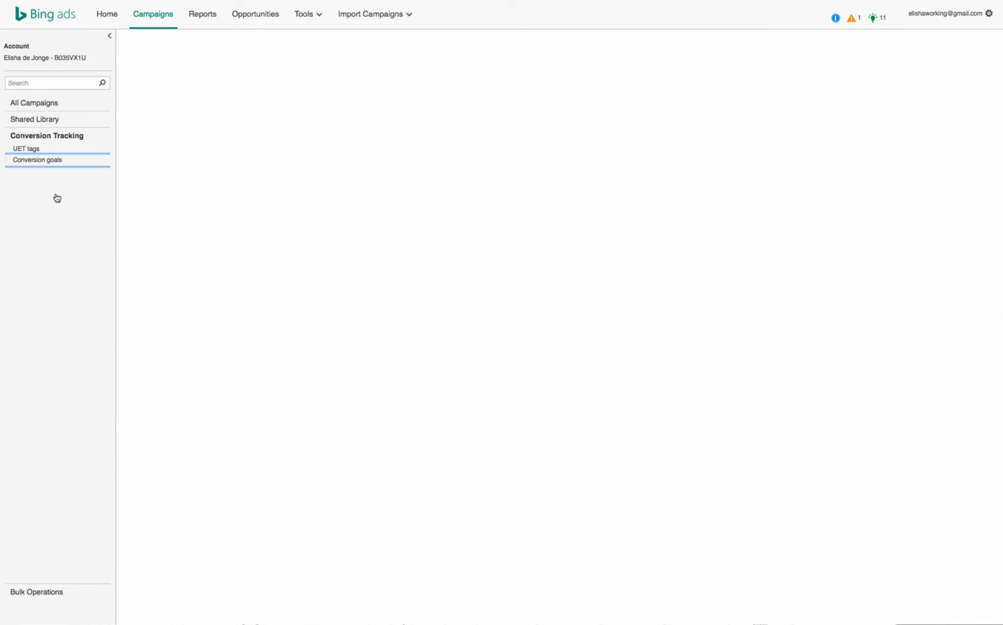
Create a new conversion goal named 'Tester Bing' of Destination URL type
left_click(37, 159)
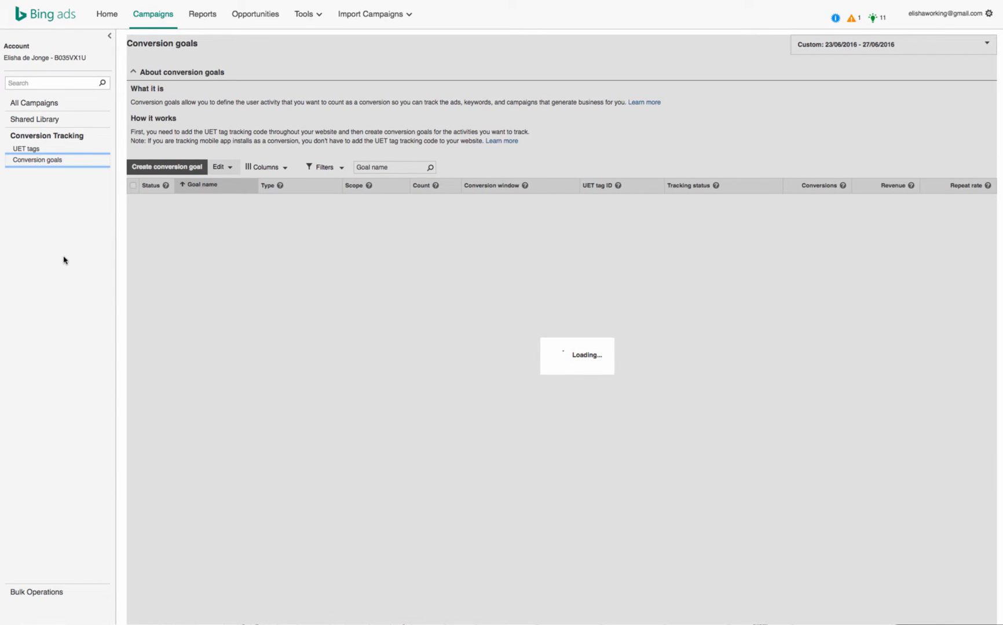
mouse_move(312, 323)
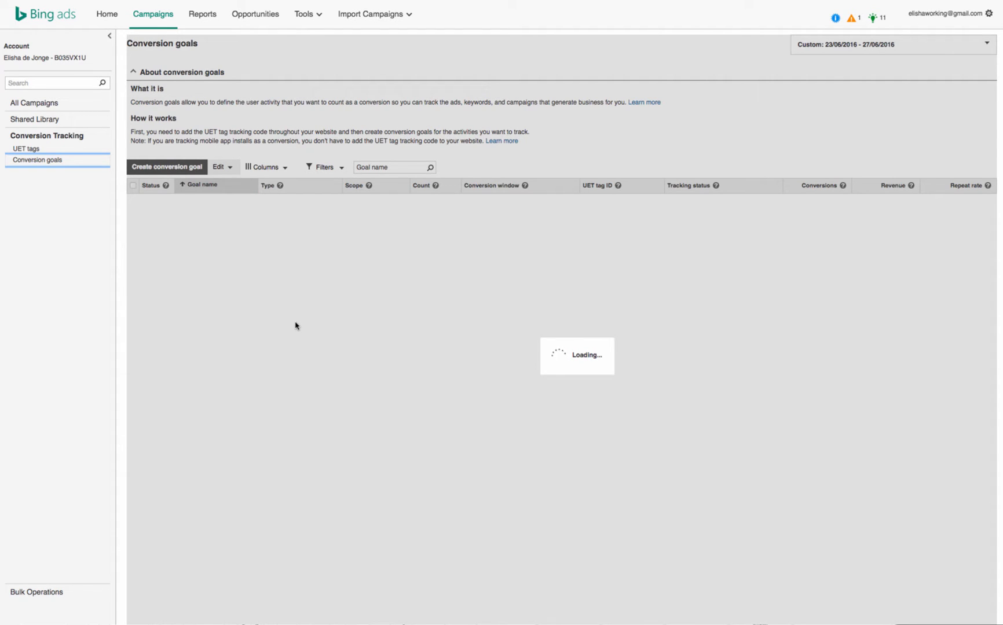
mouse_move(275, 352)
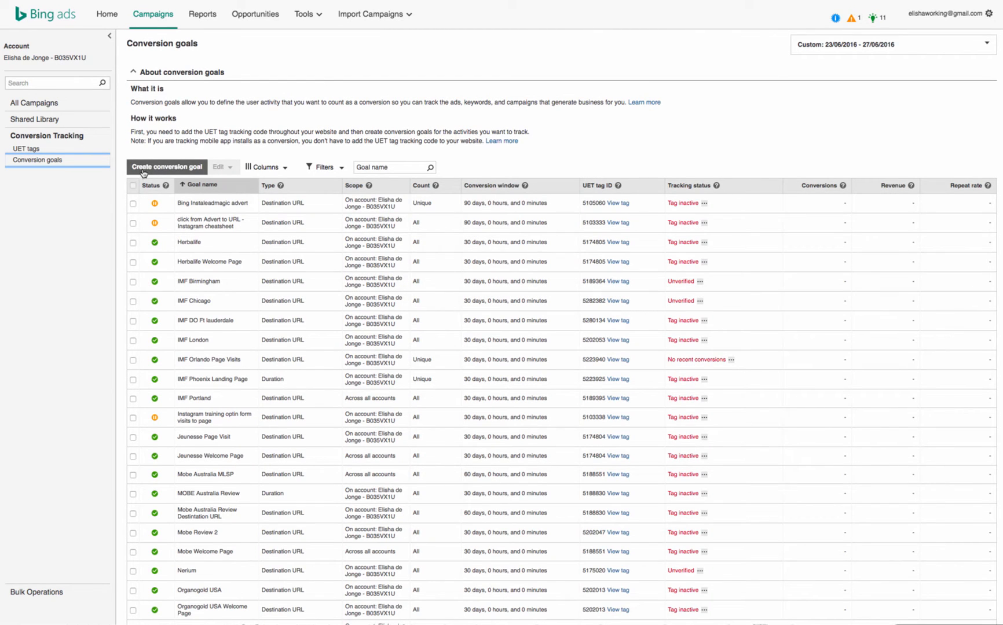
left_click(167, 167)
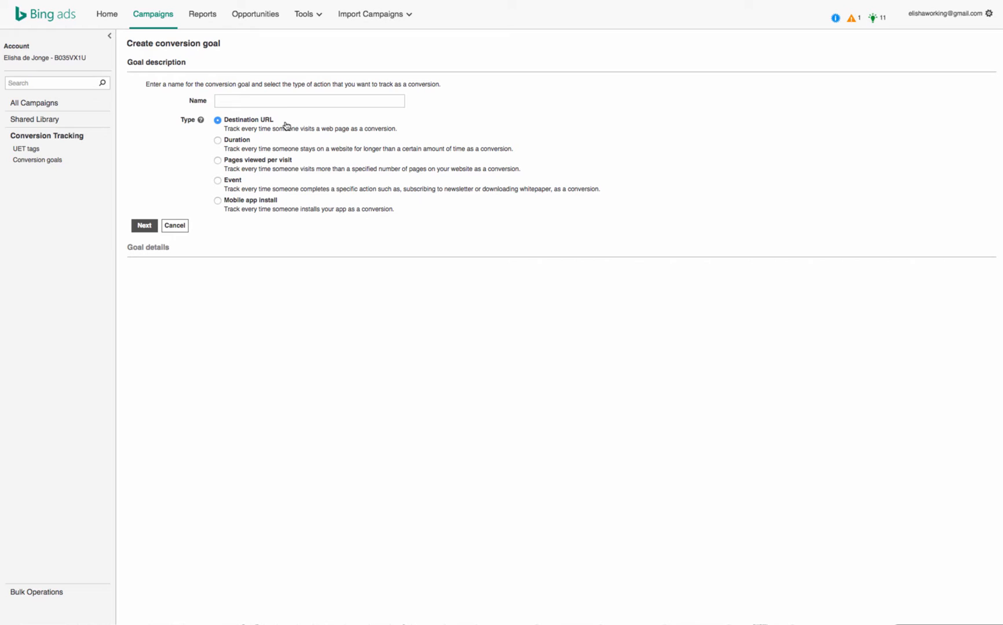
type("Tester Bing")
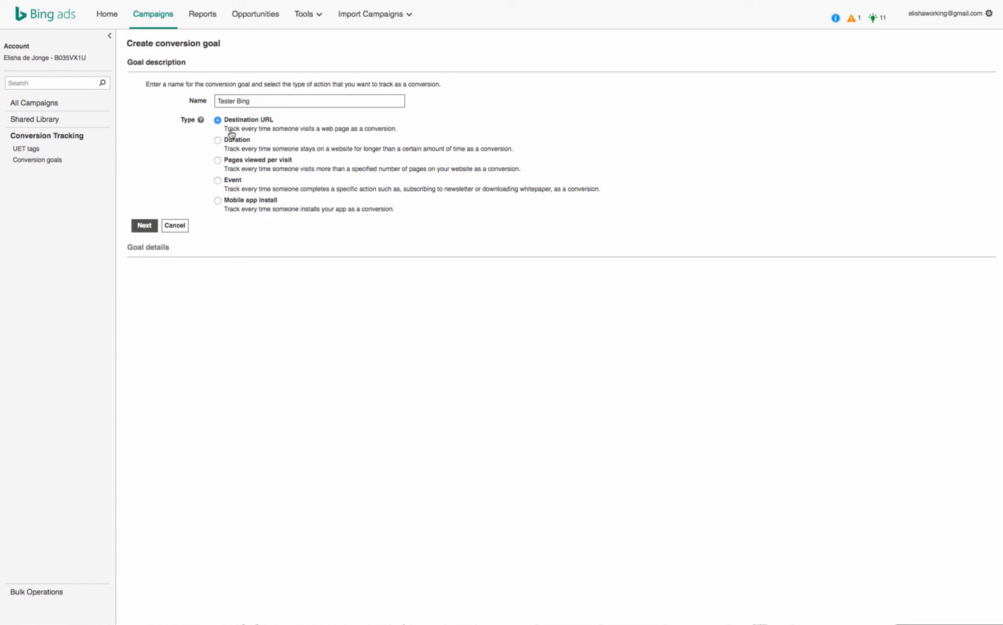
mouse_move(236, 169)
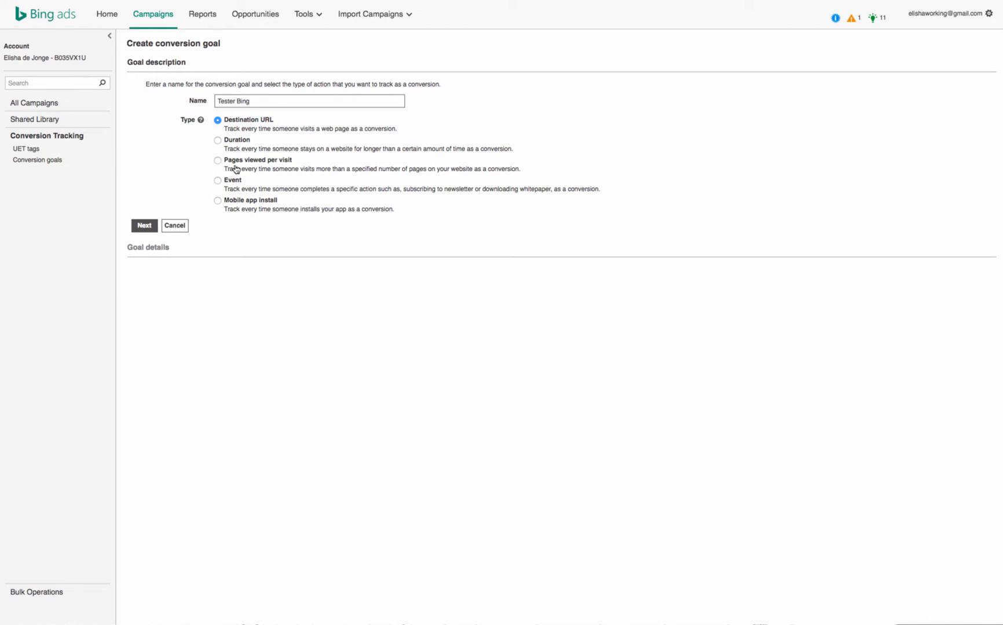
mouse_move(193, 175)
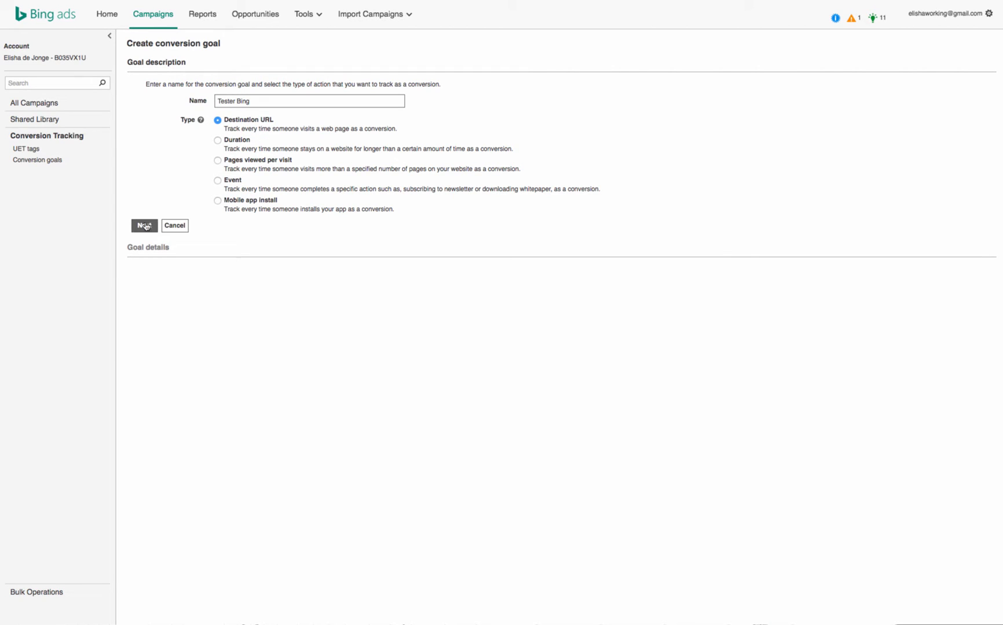
left_click(143, 226)
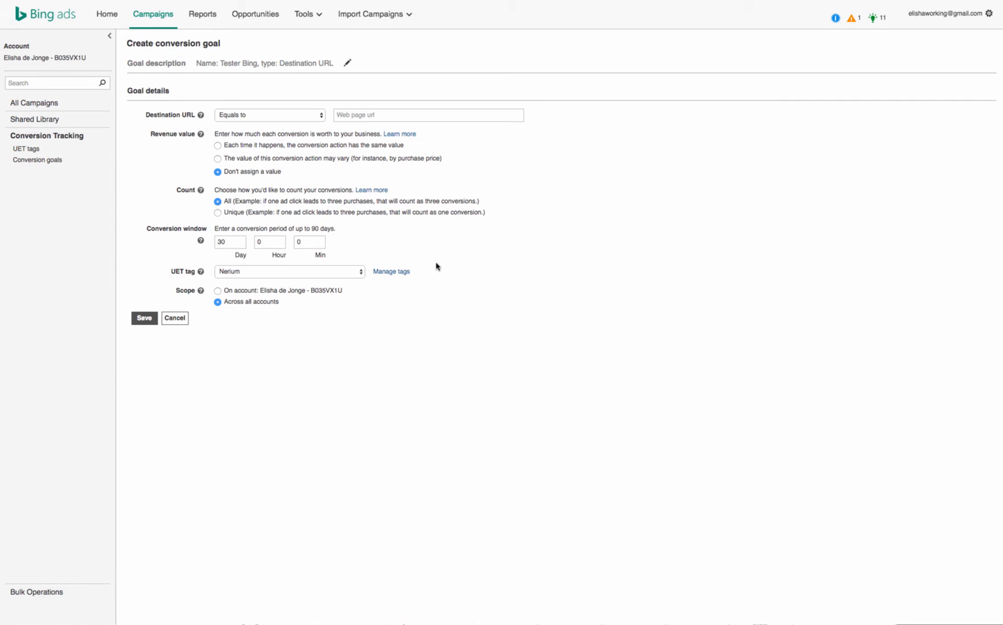
mouse_move(251, 139)
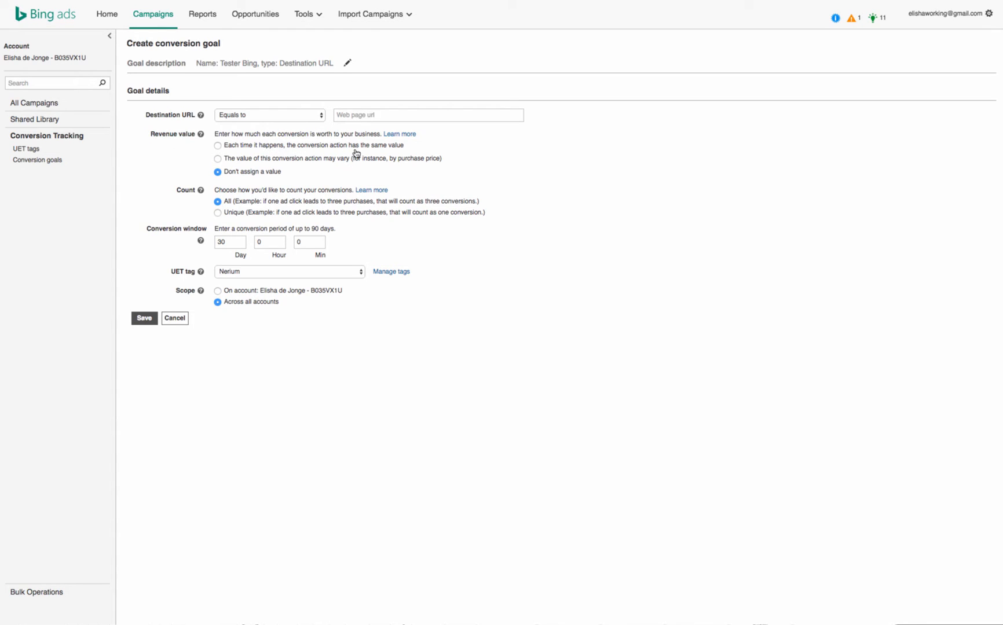
left_click(218, 145)
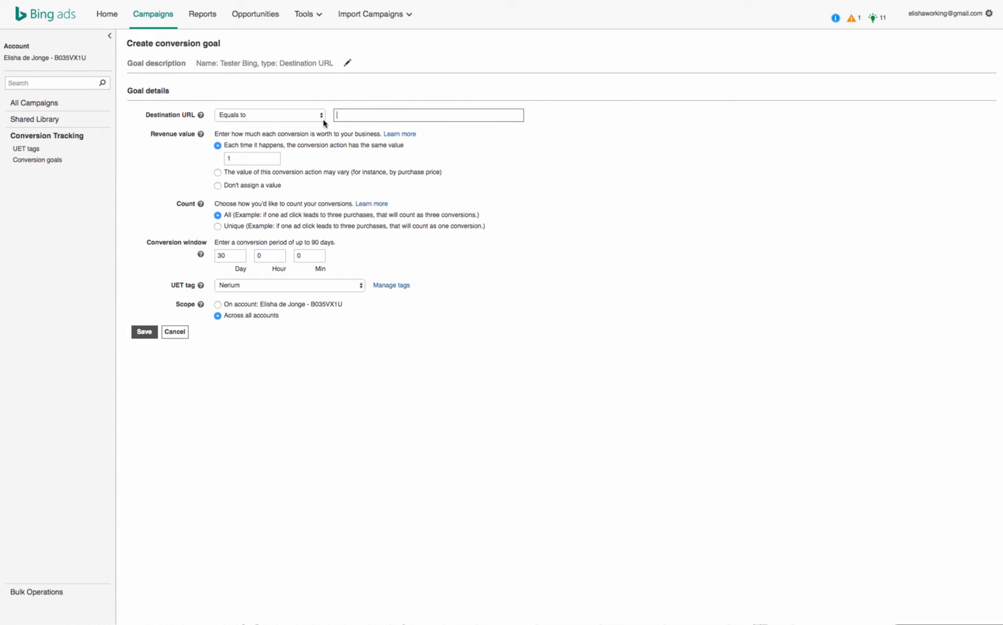
mouse_move(363, 119)
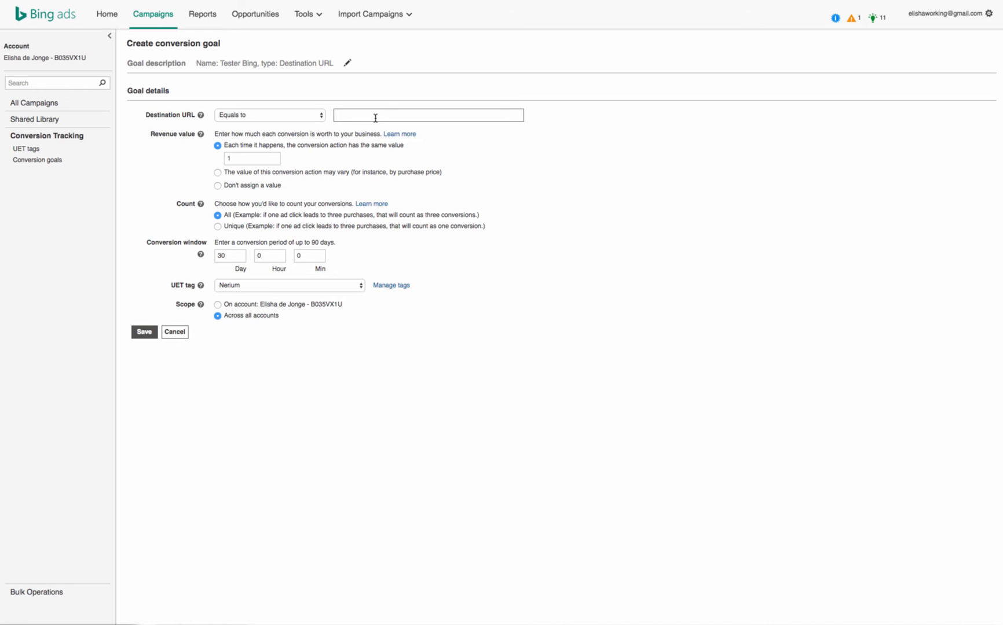
type("http://startbusinessinfo.com/imf-chicago6-9july/")
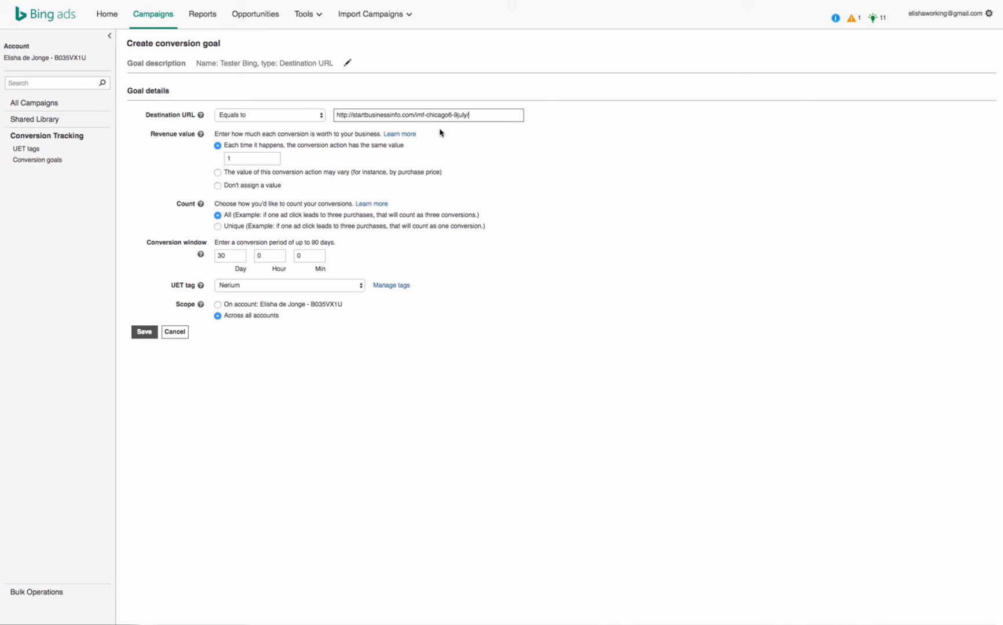
mouse_move(247, 144)
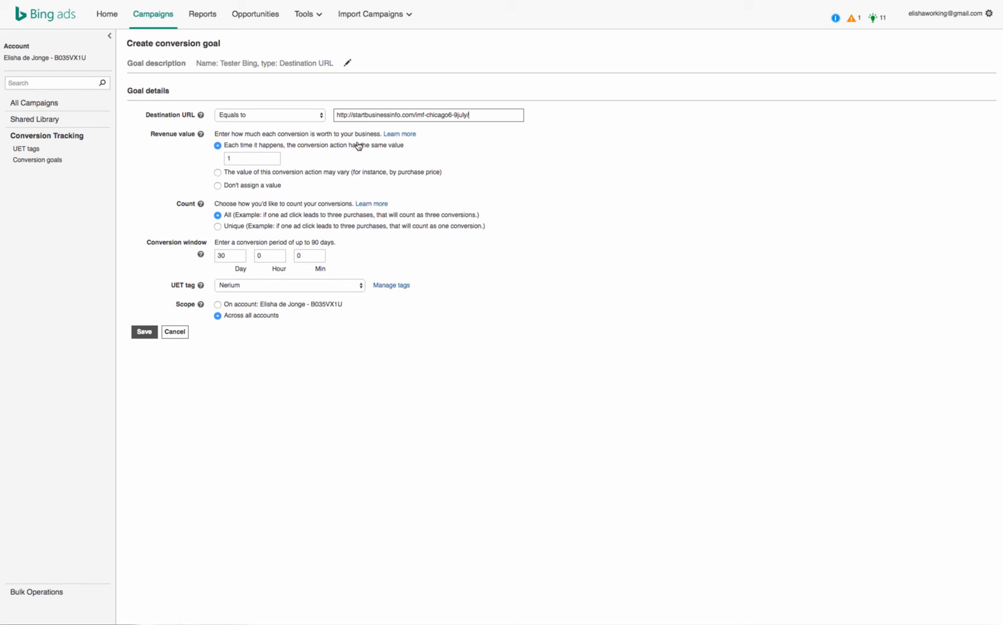
mouse_move(354, 148)
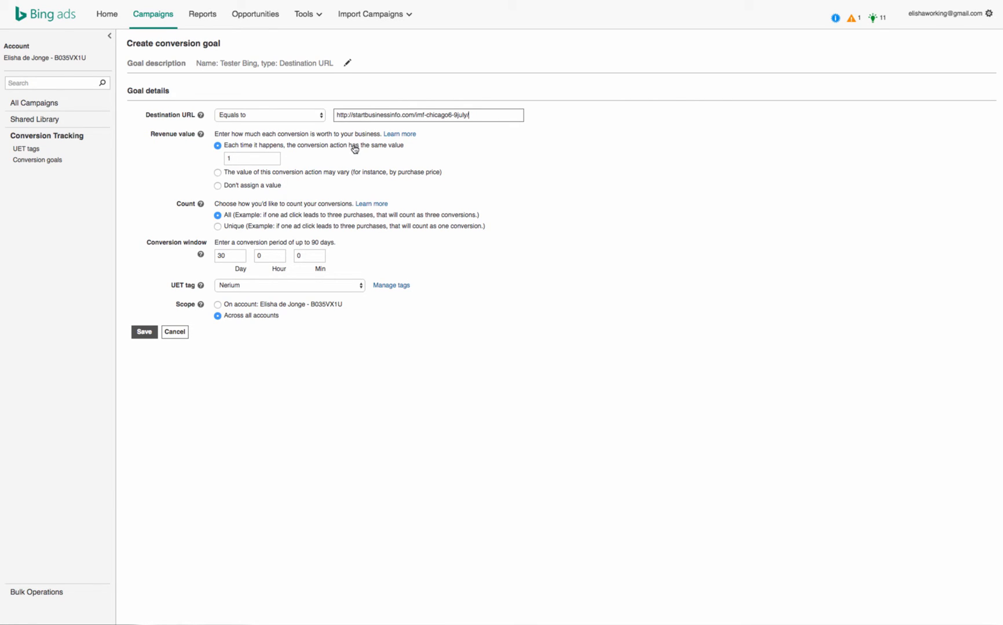
mouse_move(497, 179)
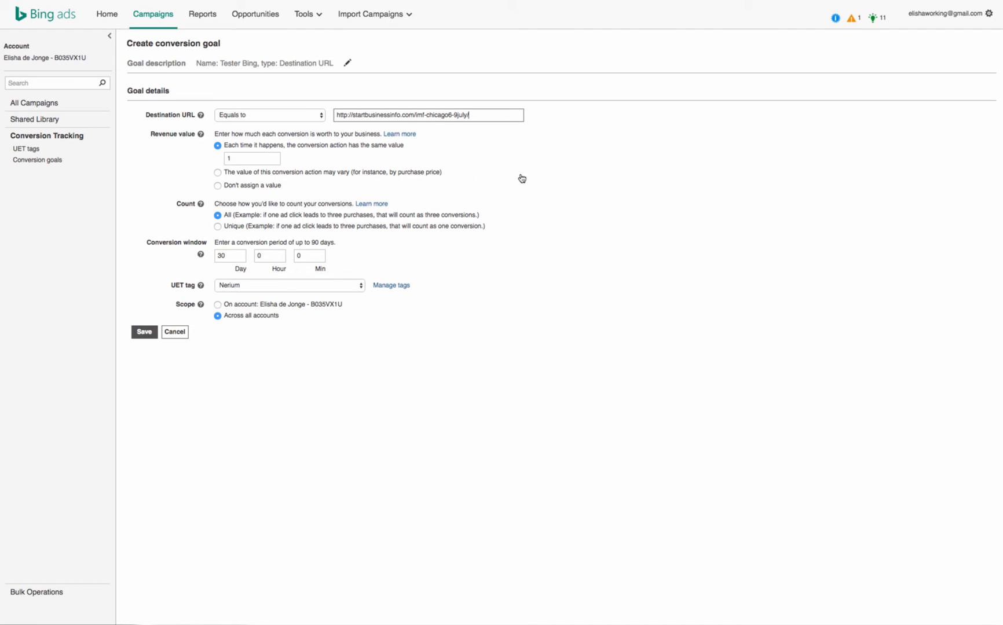
mouse_move(615, 185)
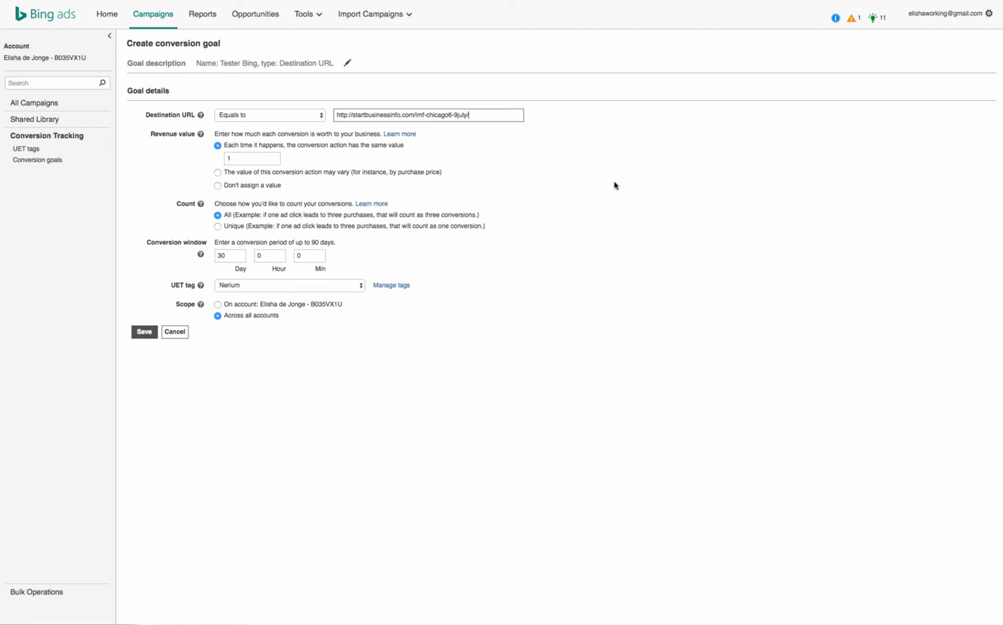
mouse_move(733, 184)
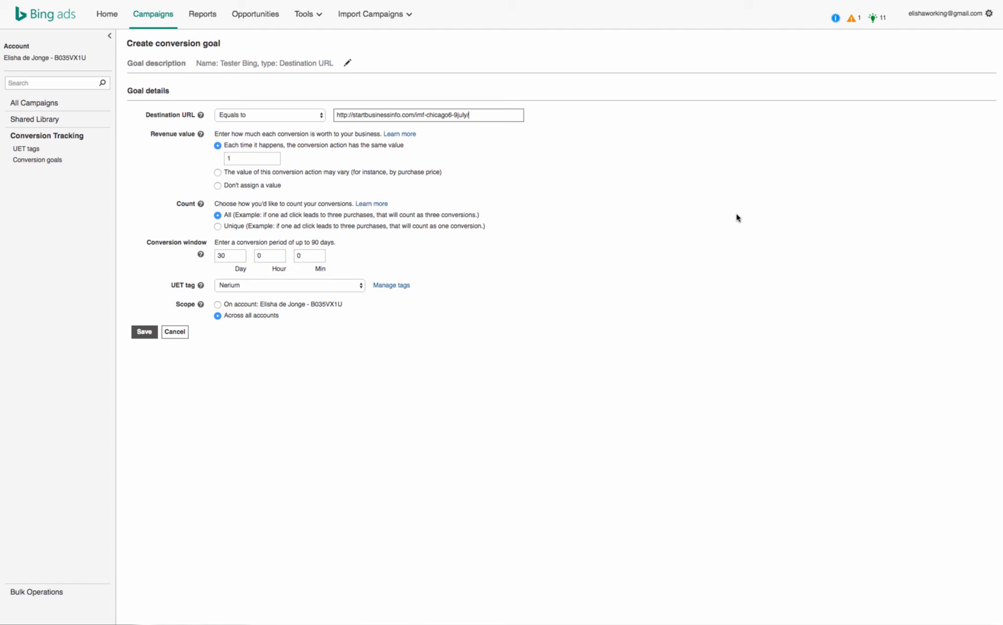
mouse_move(854, 240)
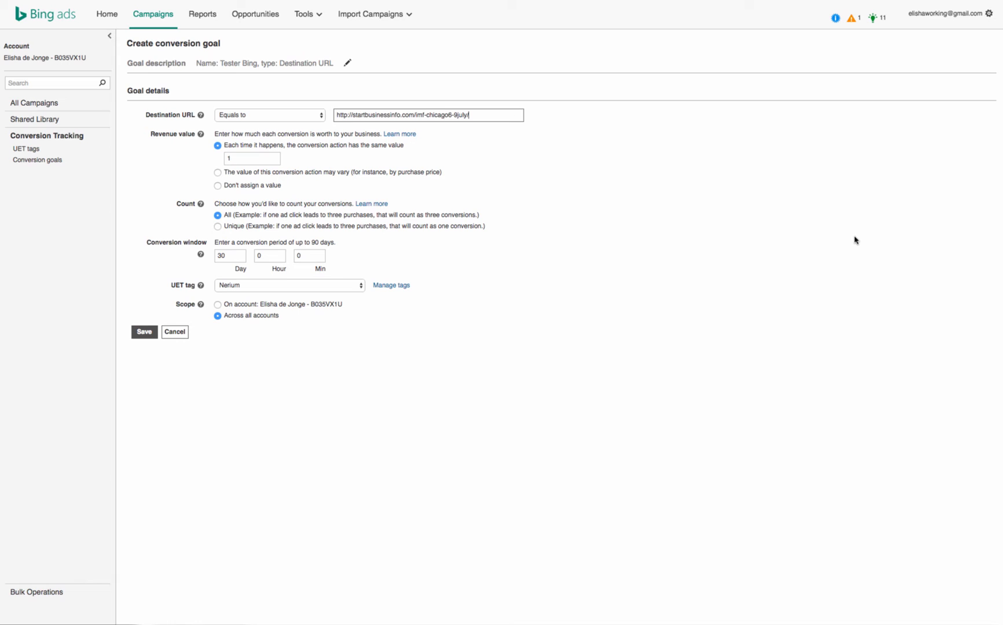
mouse_move(922, 224)
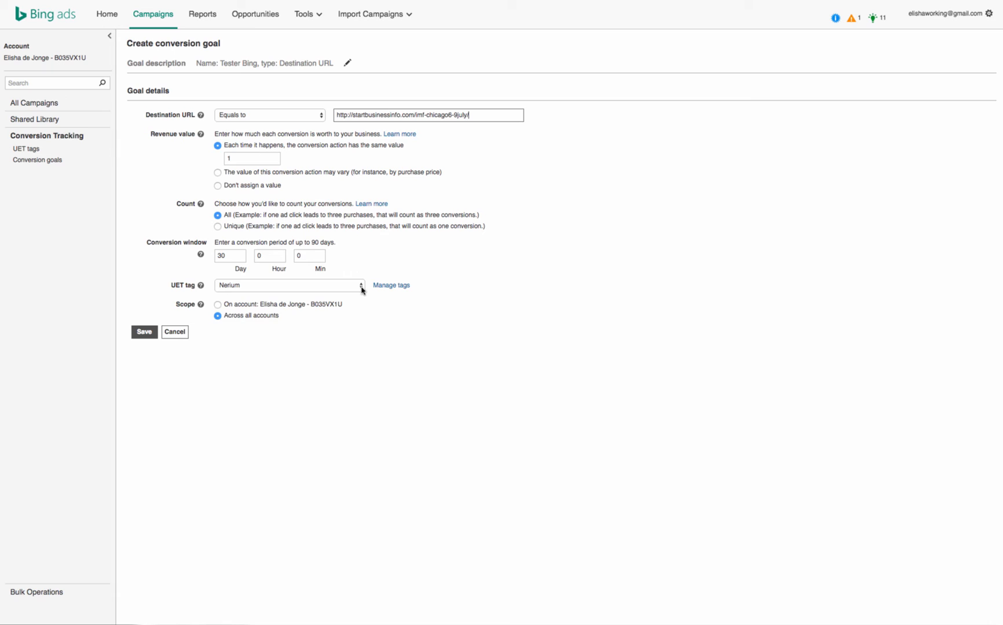
Link the goal to the Tester Bing UET tag with account-only scope and return to the goals list
left_click(288, 285)
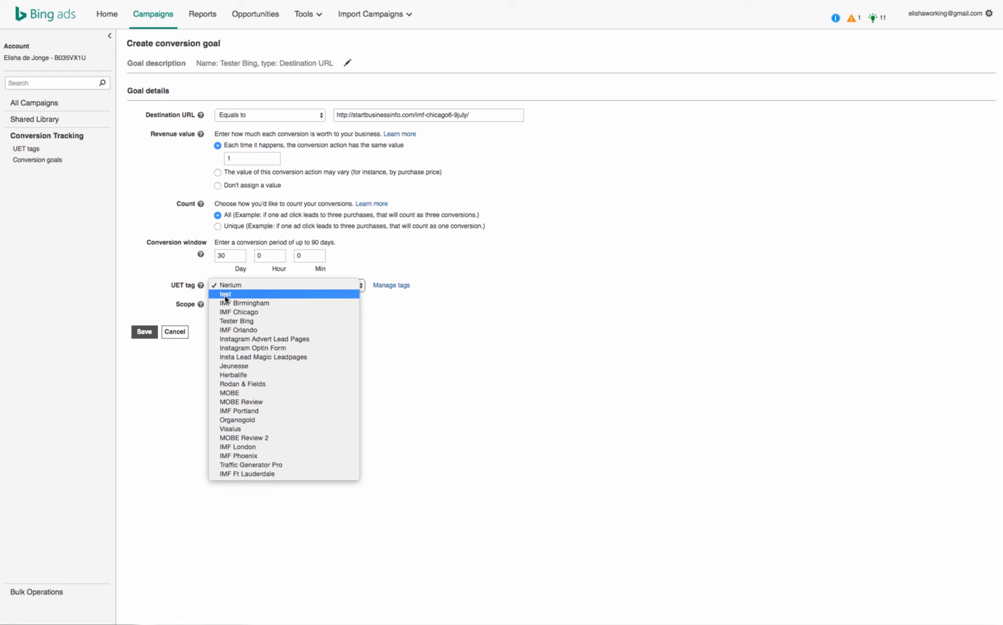
left_click(237, 321)
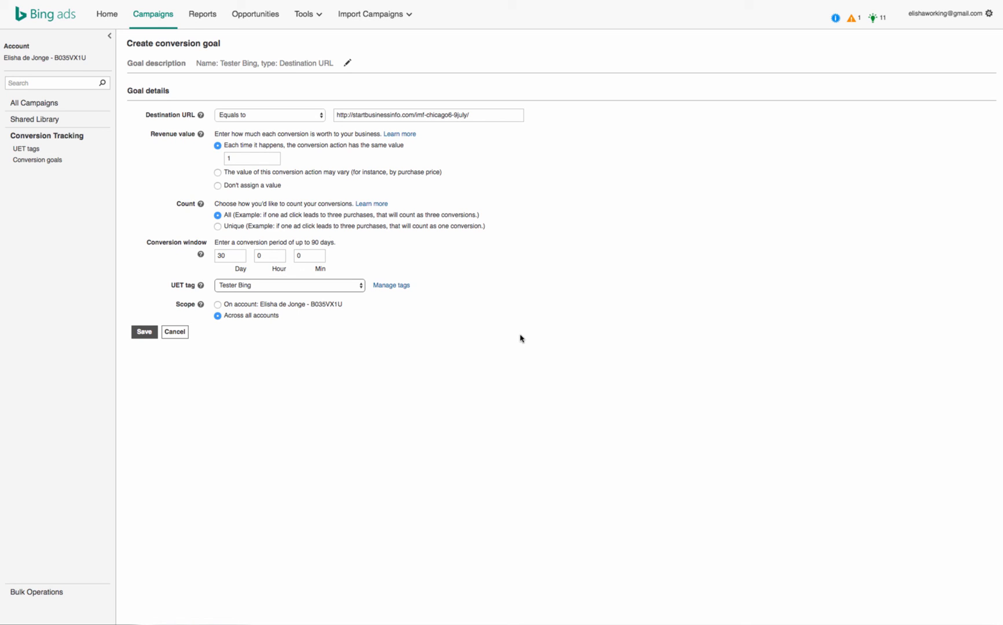
left_click(218, 305)
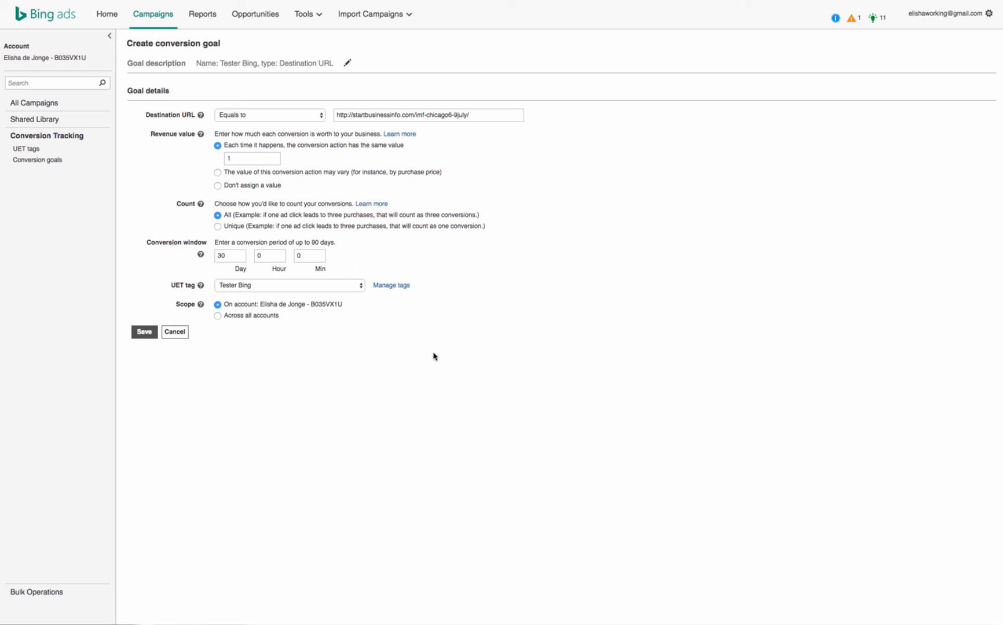
mouse_move(201, 364)
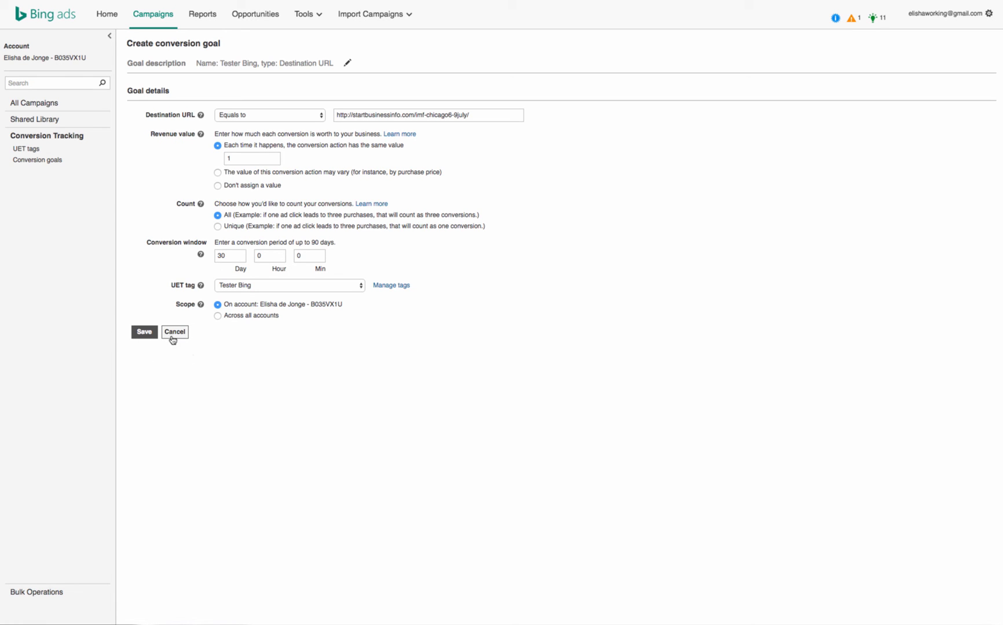
left_click(175, 332)
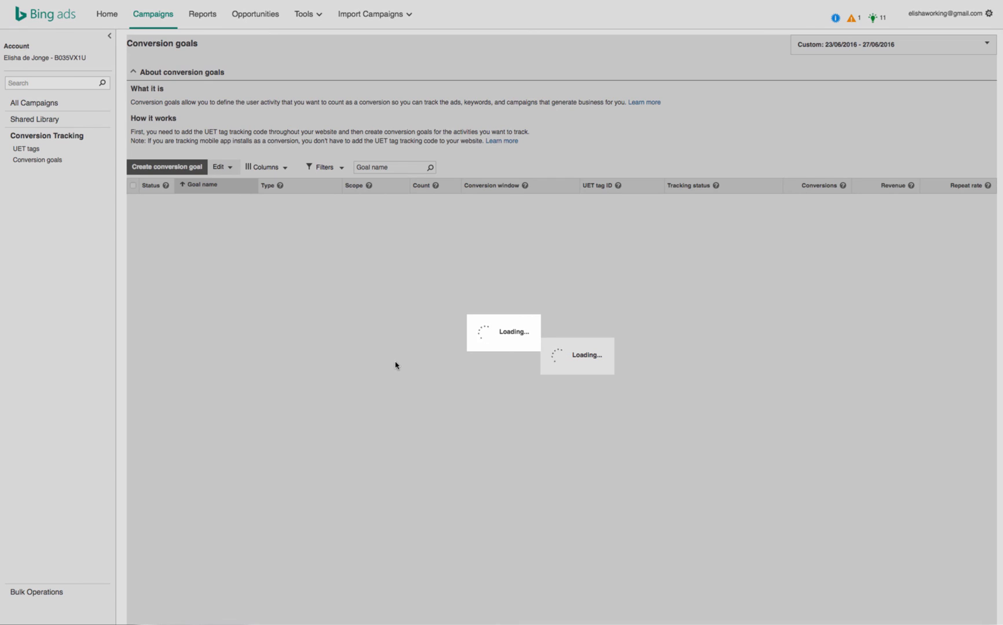